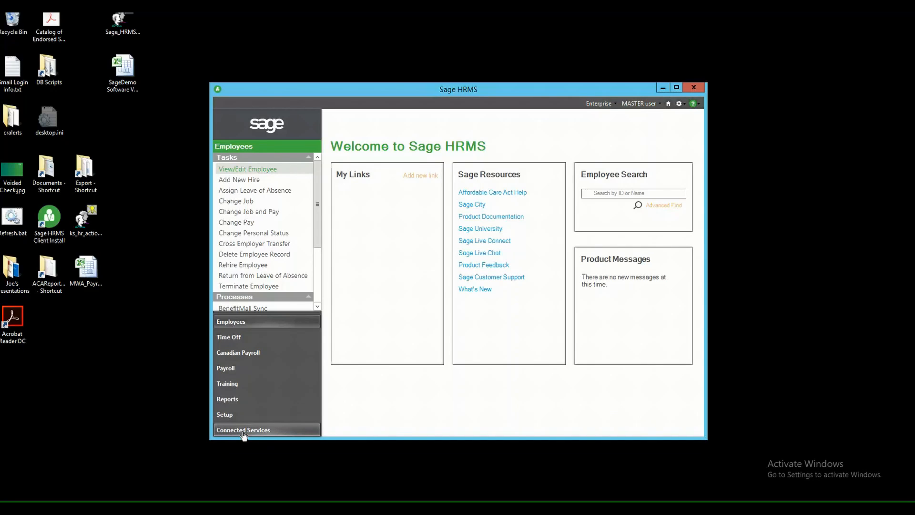
Step: Launch My Workforce Analyzer from the Sage HRMS Tools under Connected Services
{"action": "left_click", "coordinate": [243, 430]}
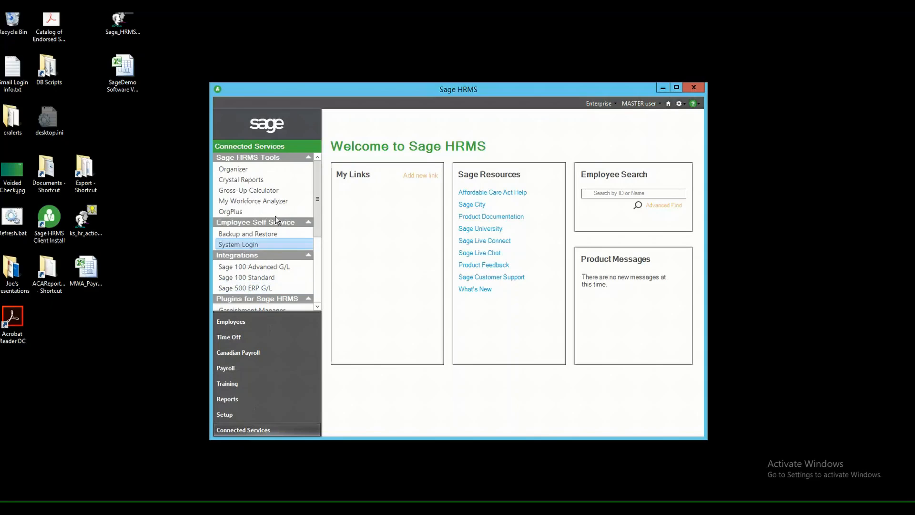
{"action": "mouse_move", "coordinate": [253, 200]}
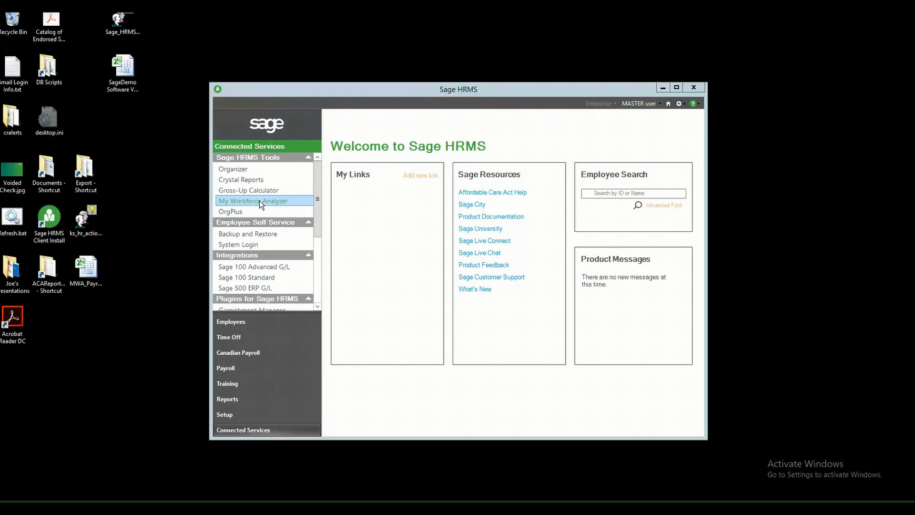
{"action": "left_click", "coordinate": [254, 200]}
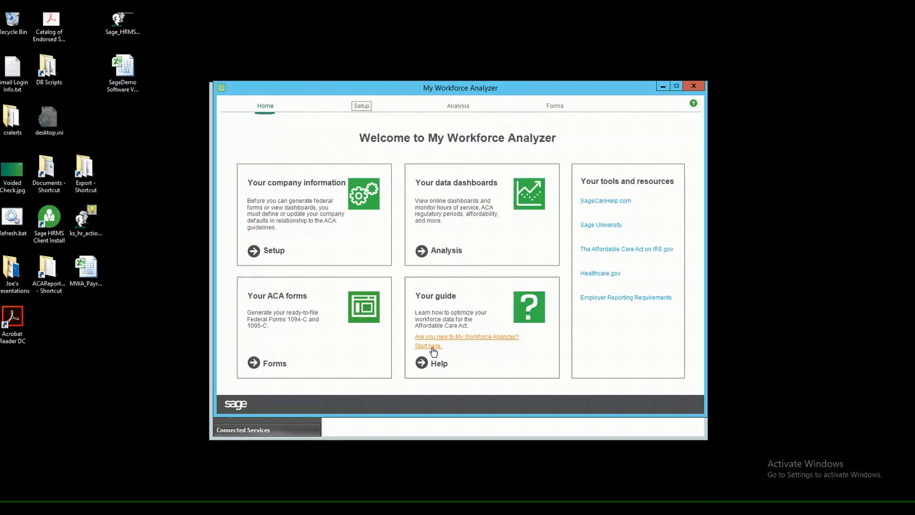
Step: Follow the 'Start here' guide link and enter Glossary in the help site's search box
{"action": "left_click", "coordinate": [427, 345]}
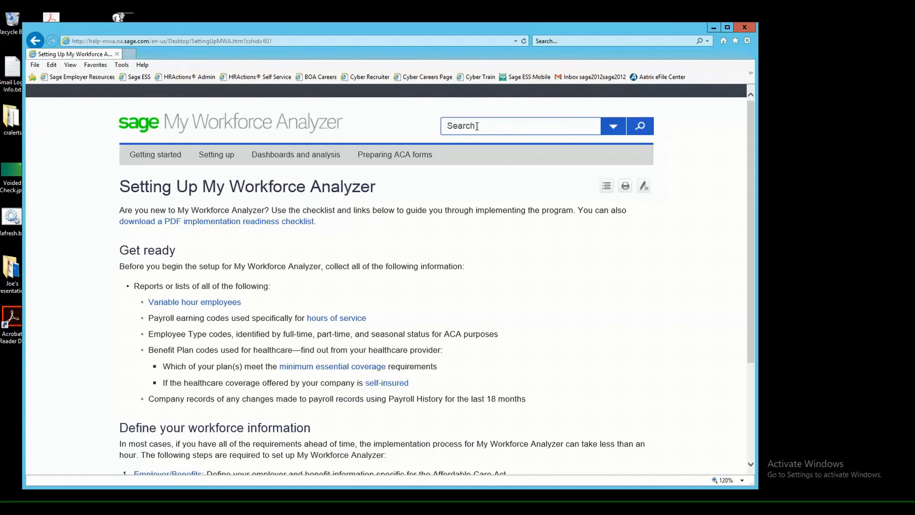
{"action": "left_click", "coordinate": [520, 126]}
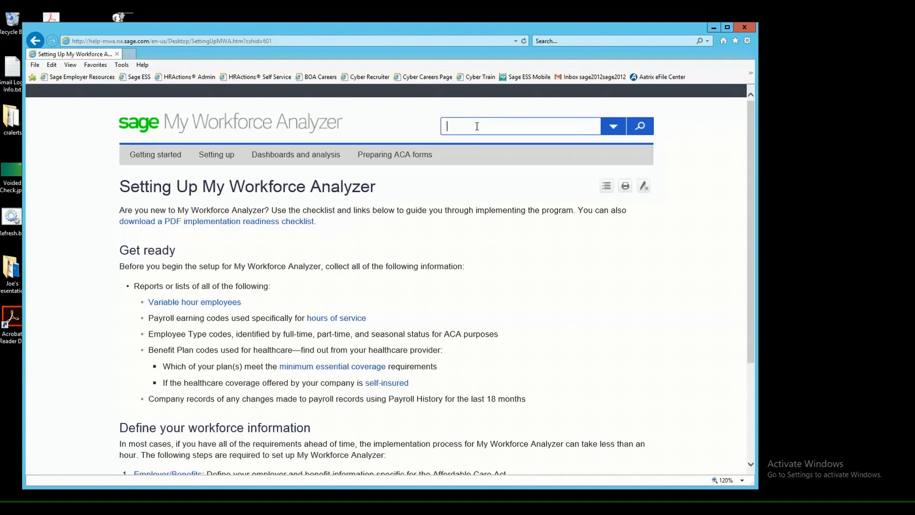
{"action": "type", "text": "Glossary"}
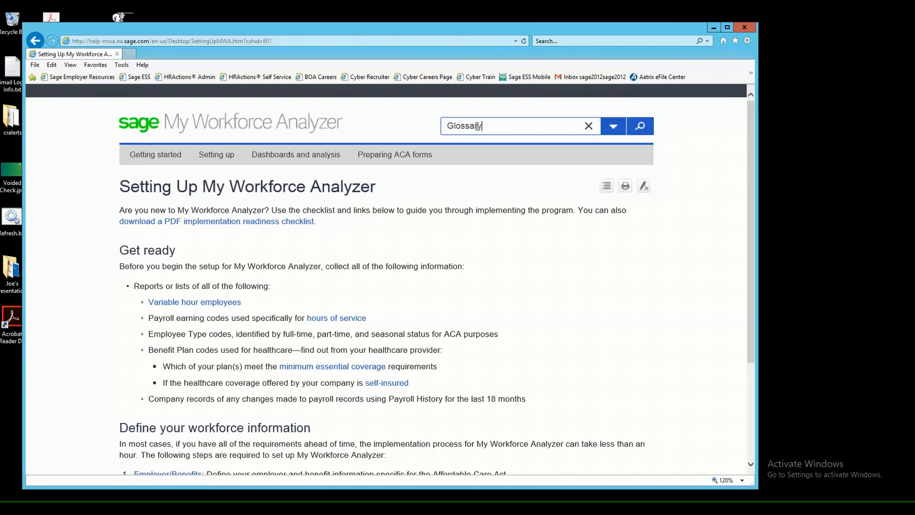
Step: Search for Glossary, go to the Glossary page and expand the Applicable Large Employer (ALE) definition
{"action": "left_click", "coordinate": [640, 126]}
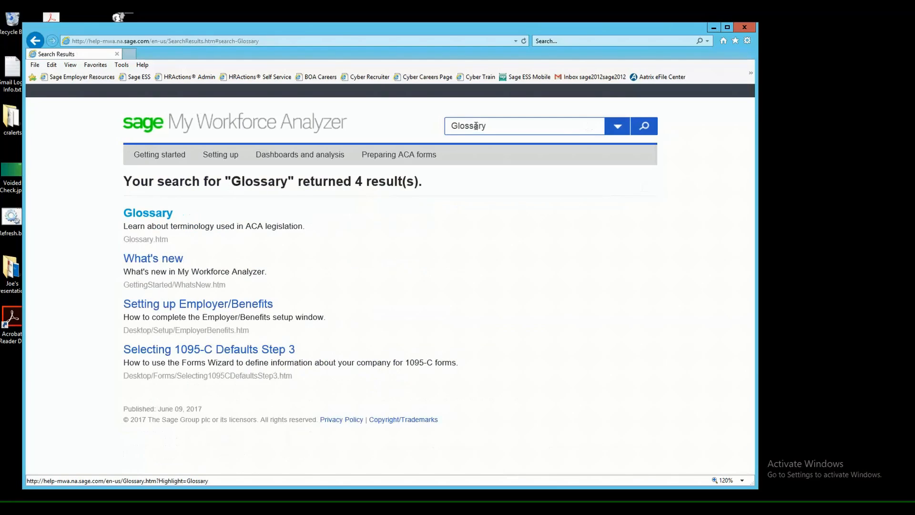
{"action": "mouse_move", "coordinate": [208, 349]}
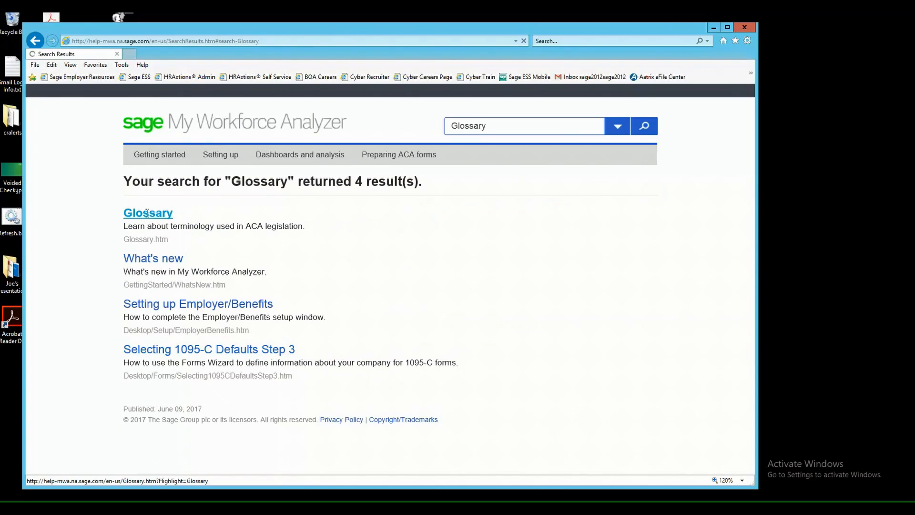
{"action": "left_click", "coordinate": [148, 212]}
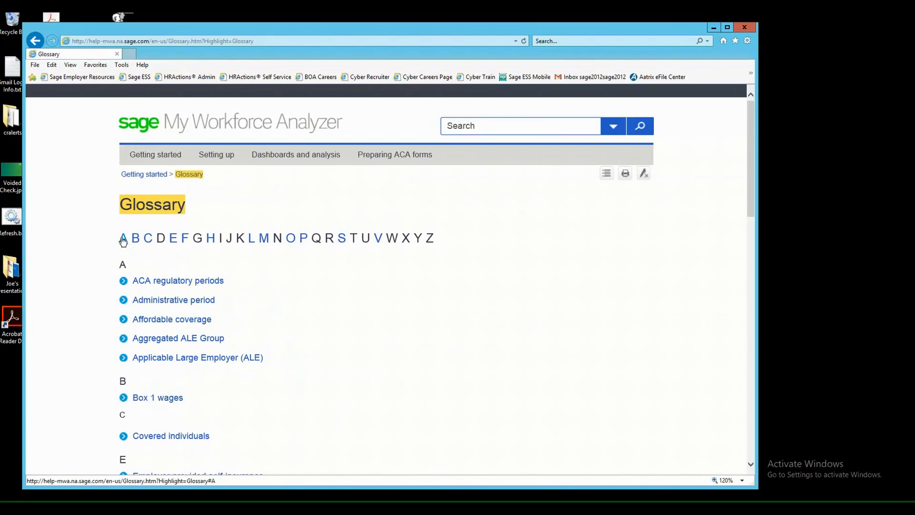
{"action": "mouse_move", "coordinate": [252, 238]}
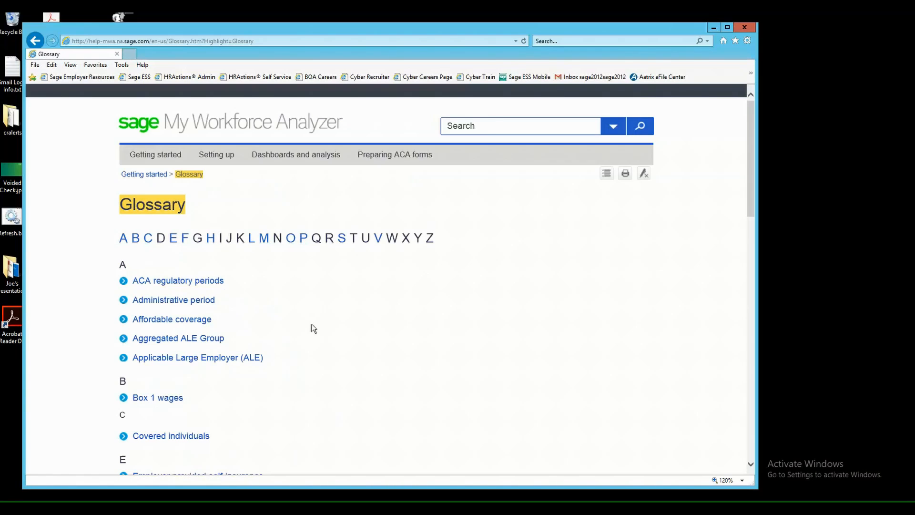
{"action": "scroll", "scroll_direction": "down", "scroll_amount": 3}
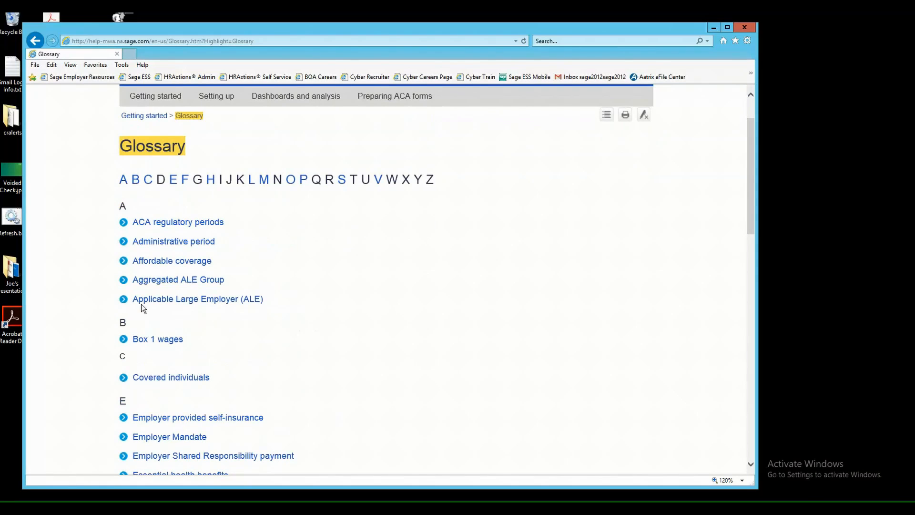
{"action": "left_click", "coordinate": [197, 298]}
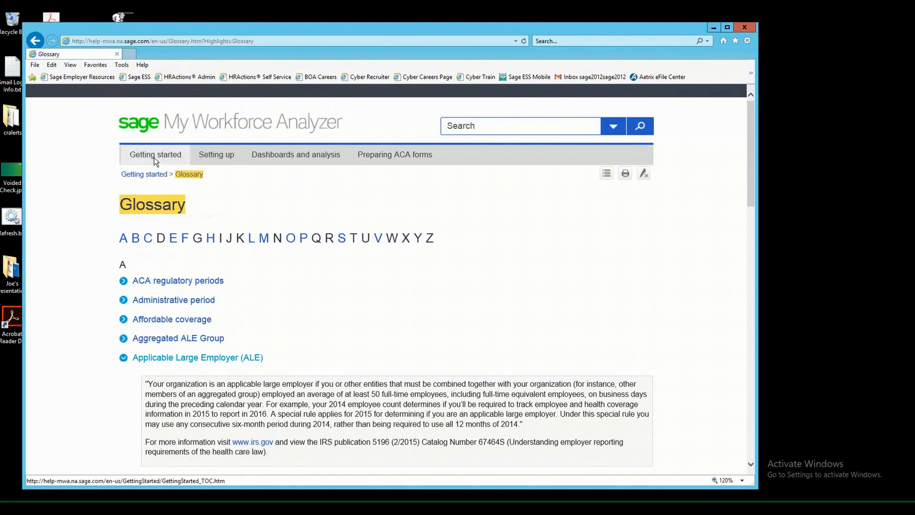
Step: Browse the Getting started, Setting up and Preparing ACA forms menus and show Monitoring employee hours of service
{"action": "left_click", "coordinate": [155, 155]}
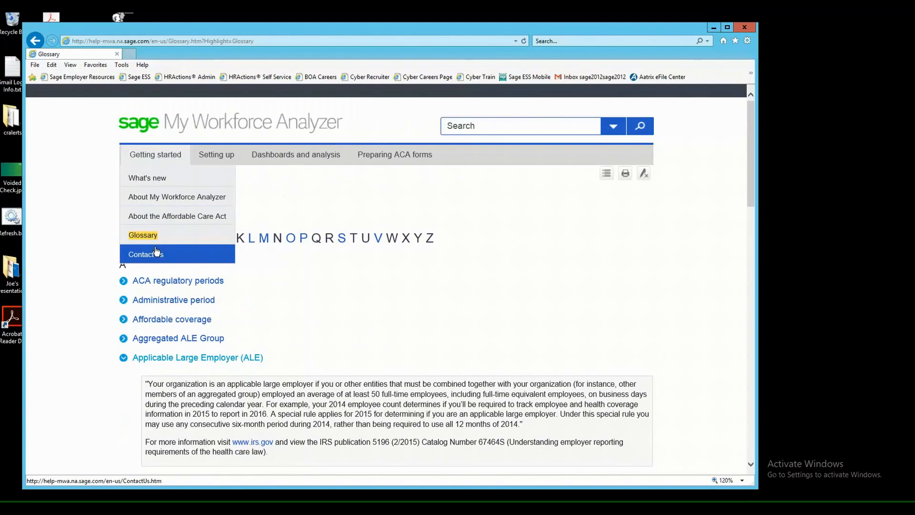
{"action": "left_click", "coordinate": [216, 154]}
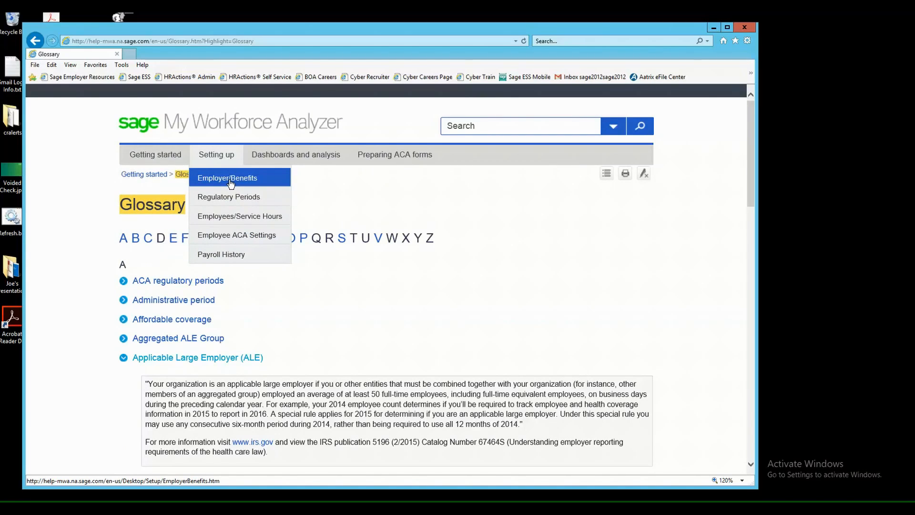
{"action": "mouse_move", "coordinate": [234, 254]}
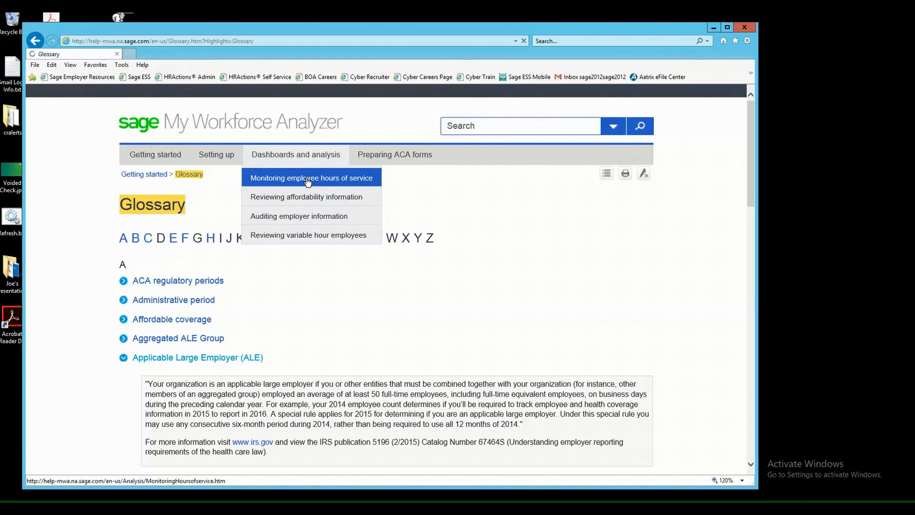
{"action": "left_click", "coordinate": [310, 177]}
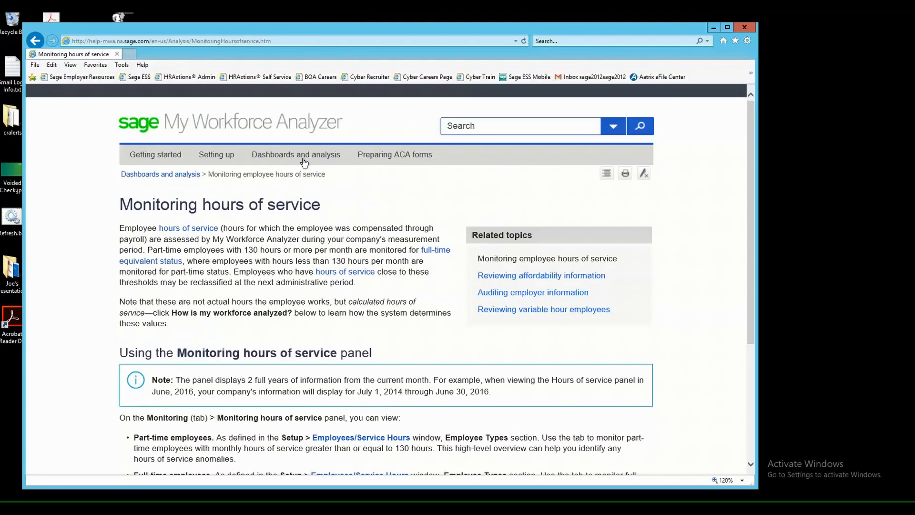
{"action": "left_click", "coordinate": [296, 154]}
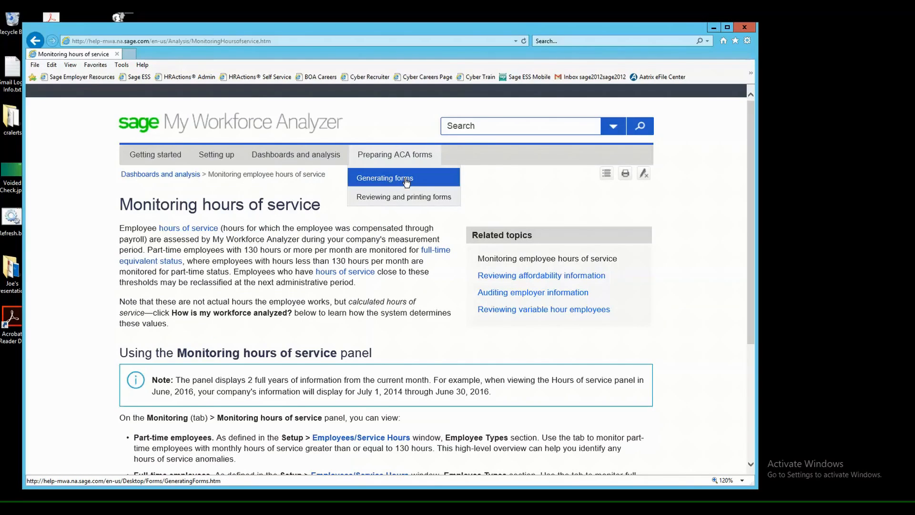
{"action": "mouse_move", "coordinate": [403, 197]}
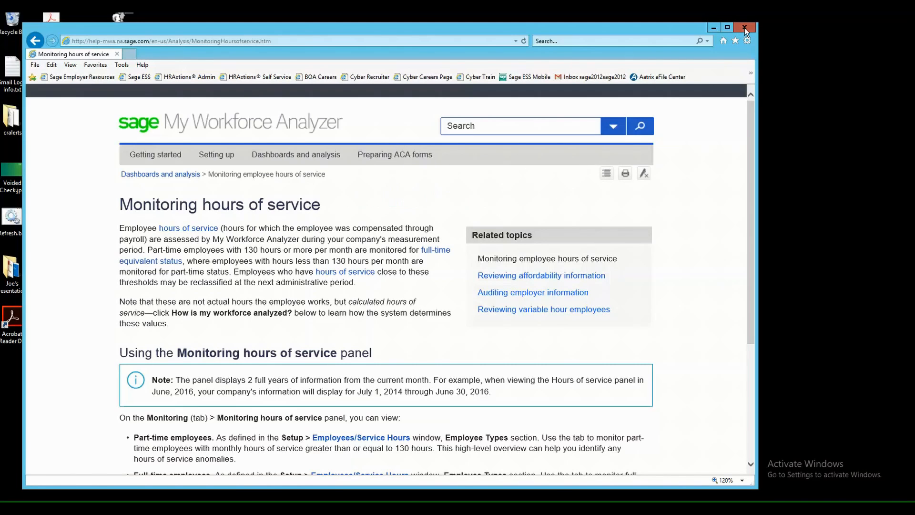
Step: Close the help browser and bring up the Employer/Benefits tab in Setup
{"action": "left_click", "coordinate": [744, 27]}
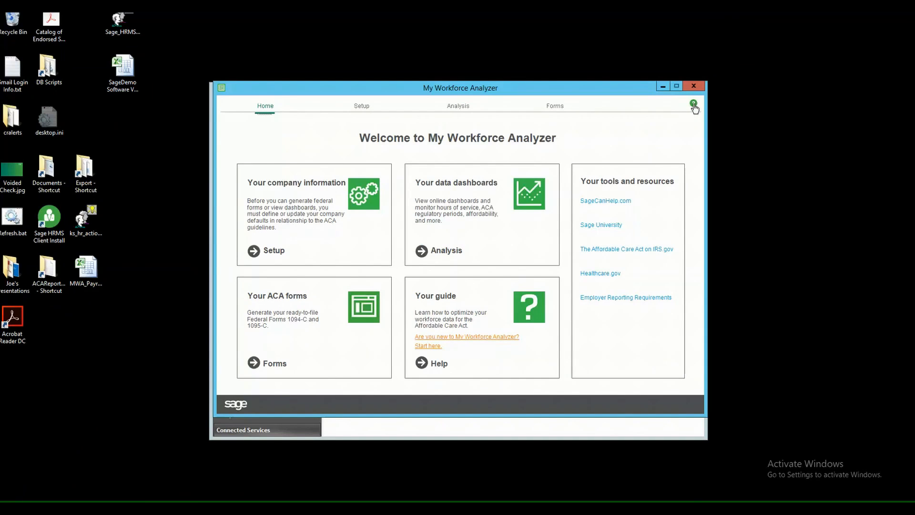
{"action": "mouse_move", "coordinate": [277, 119]}
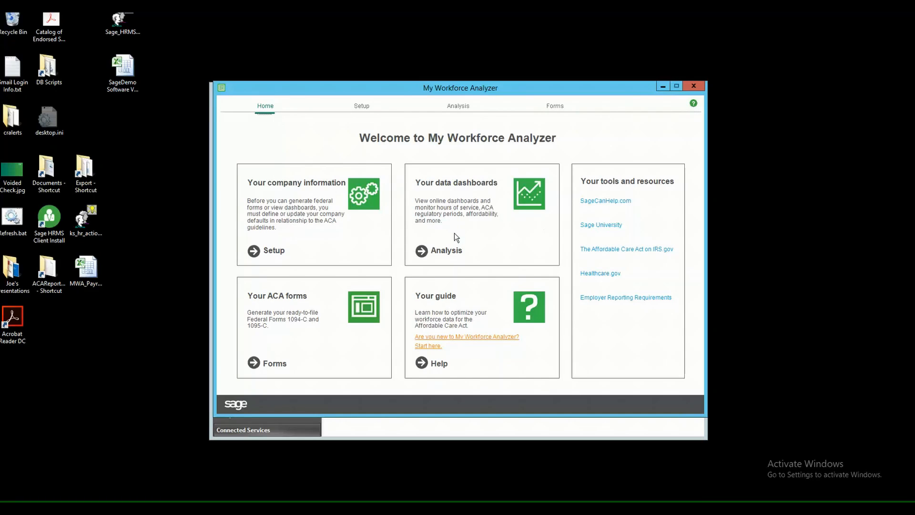
{"action": "left_click", "coordinate": [273, 250]}
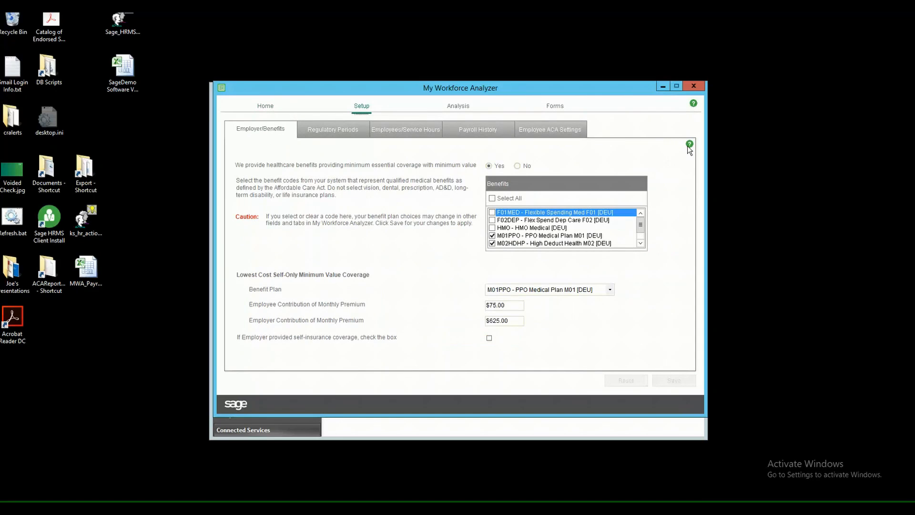
{"action": "left_click", "coordinate": [689, 143]}
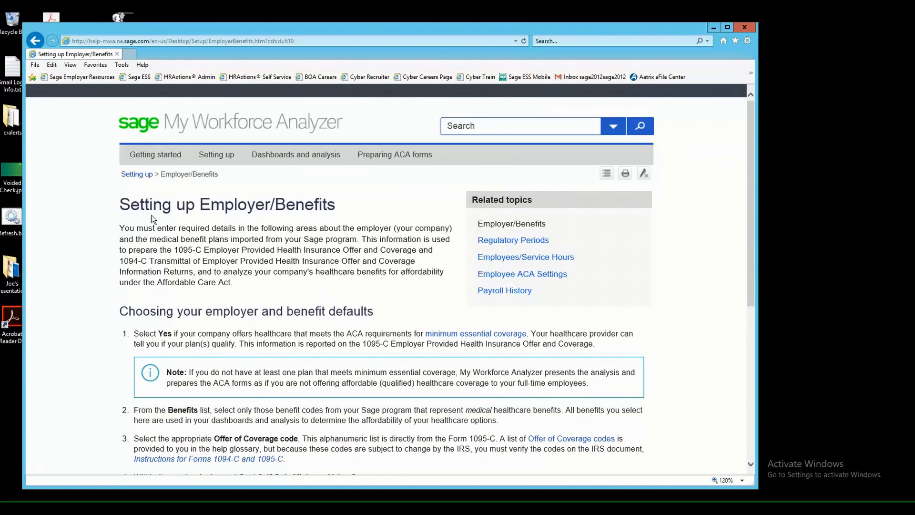
{"action": "mouse_move", "coordinate": [262, 220]}
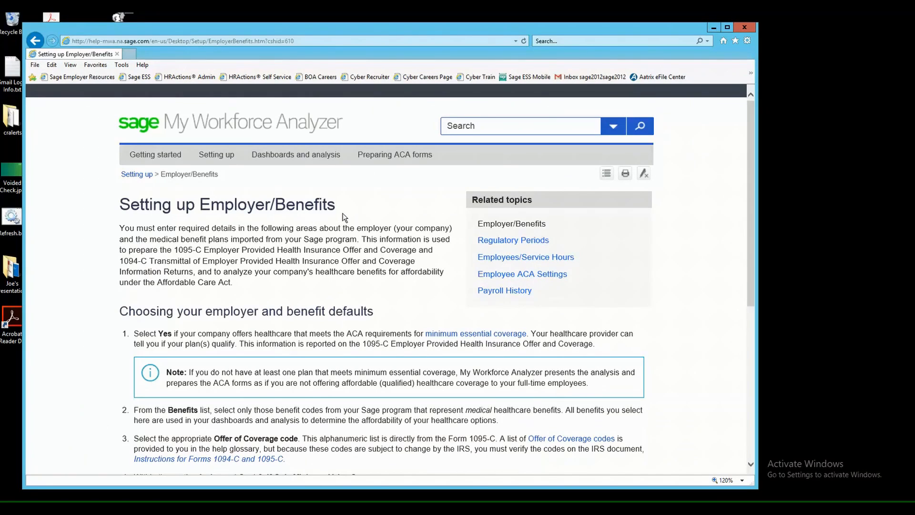
{"action": "mouse_move", "coordinate": [417, 195]}
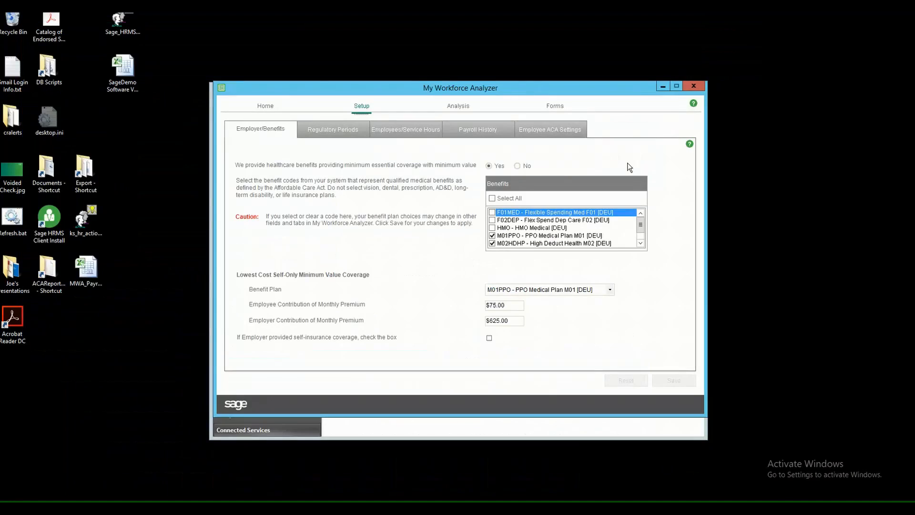
{"action": "mouse_move", "coordinate": [379, 260]}
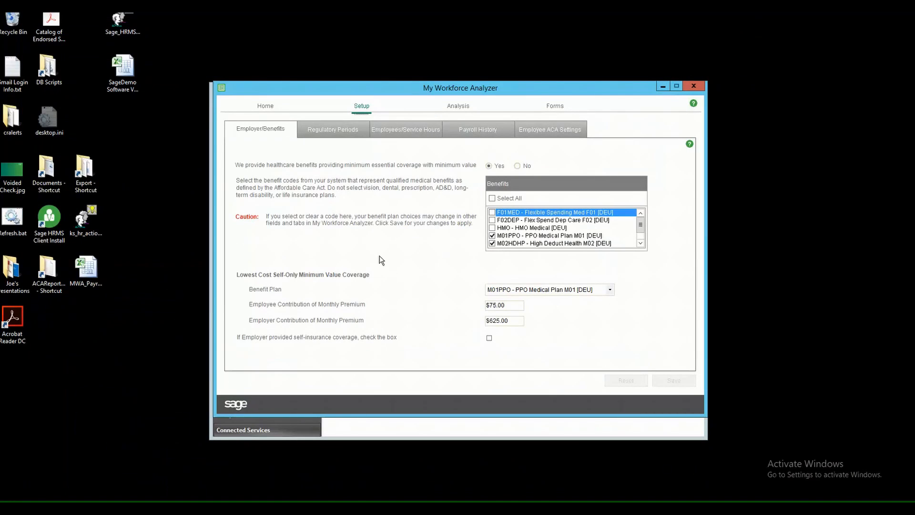